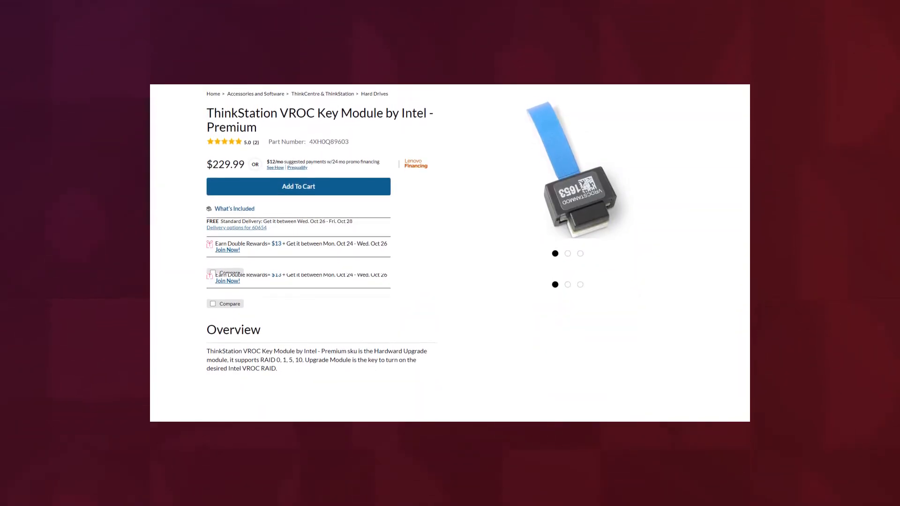
# - Review the Main page's PCIe Drive 4 WDC entries, then go to the Devices section
pyautogui.scroll(3)
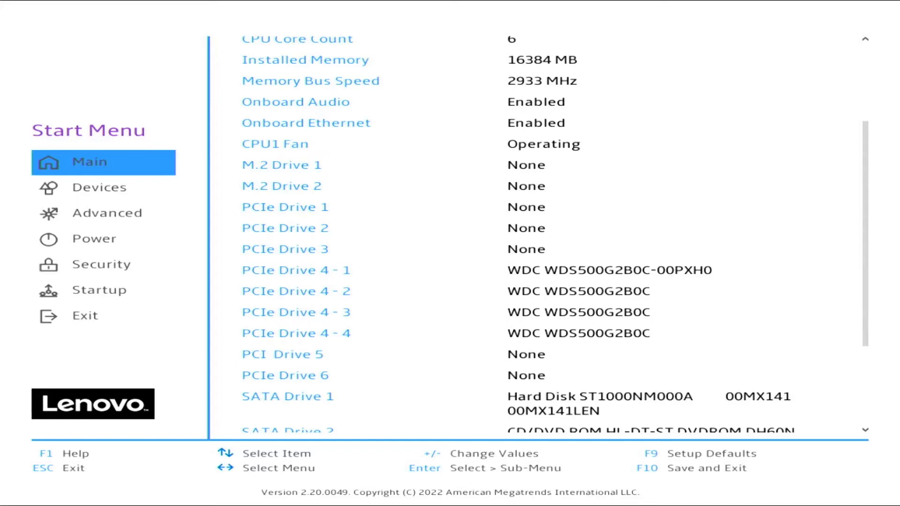
pyautogui.scroll(-3)
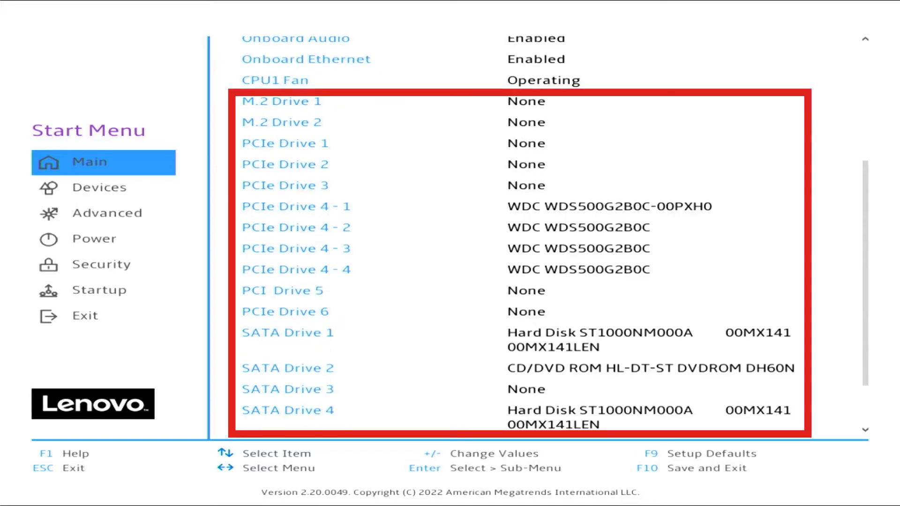
pyautogui.scroll(3)
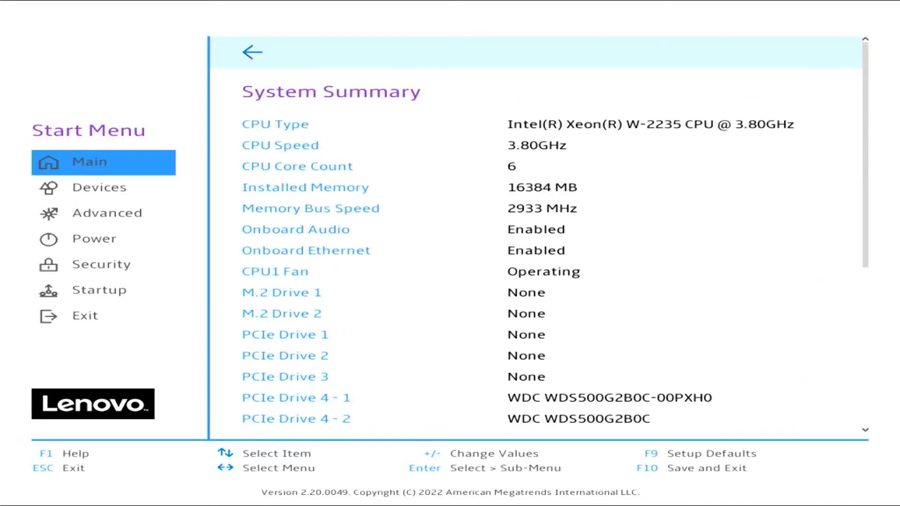
pyautogui.click(100, 187)
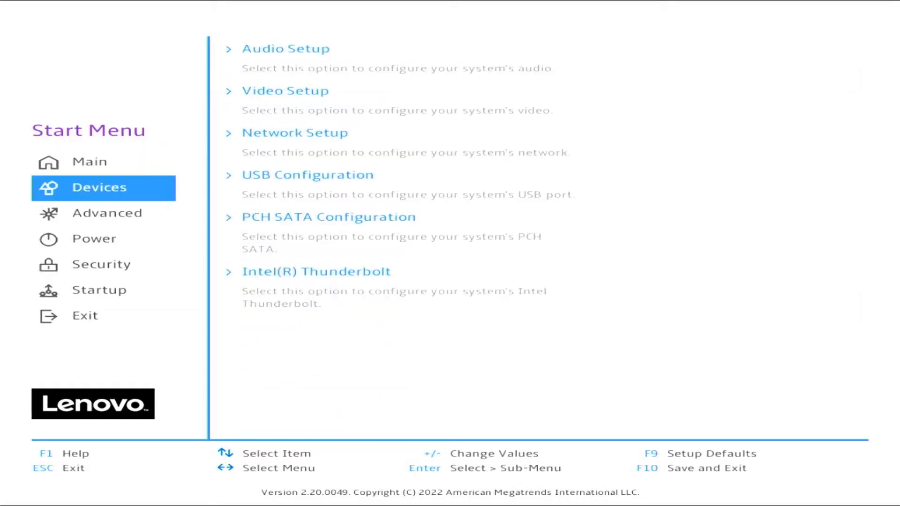
# - Under Advanced > Intel VMD, enable CPU 0 Port 3, set PCIE Slot4 to VMD, and save with F10
pyautogui.click(106, 213)
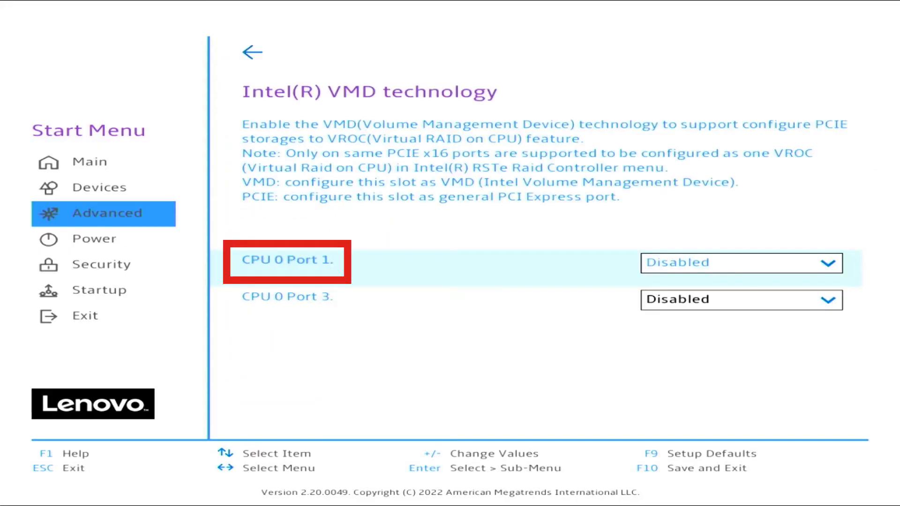
pyautogui.press('Down')
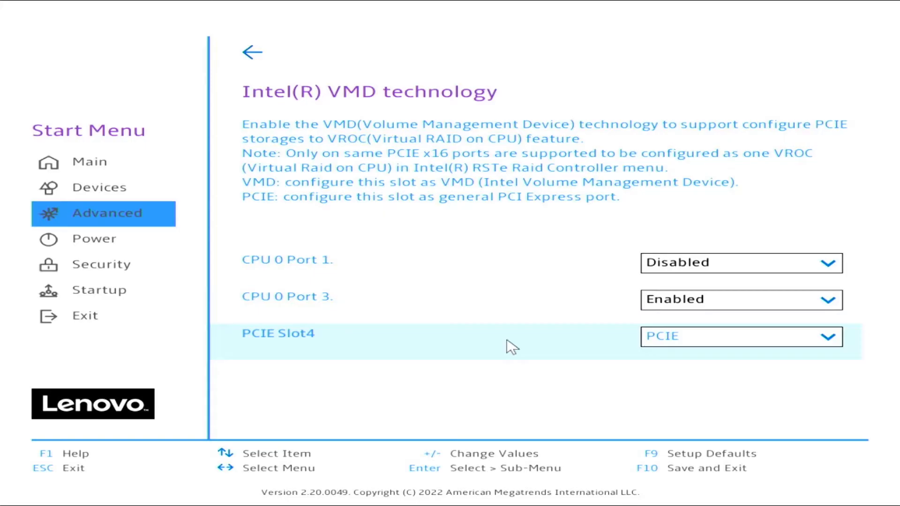
pyautogui.moveTo(797, 345)
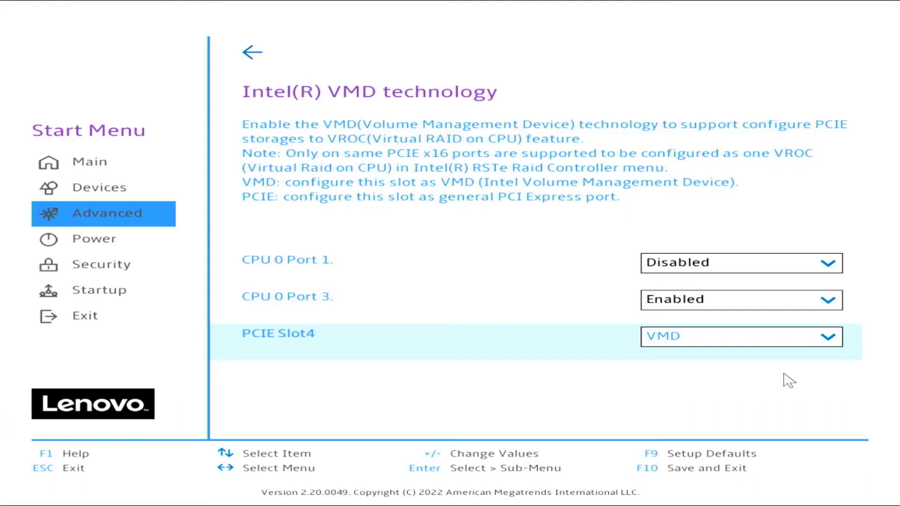
pyautogui.press('F10')
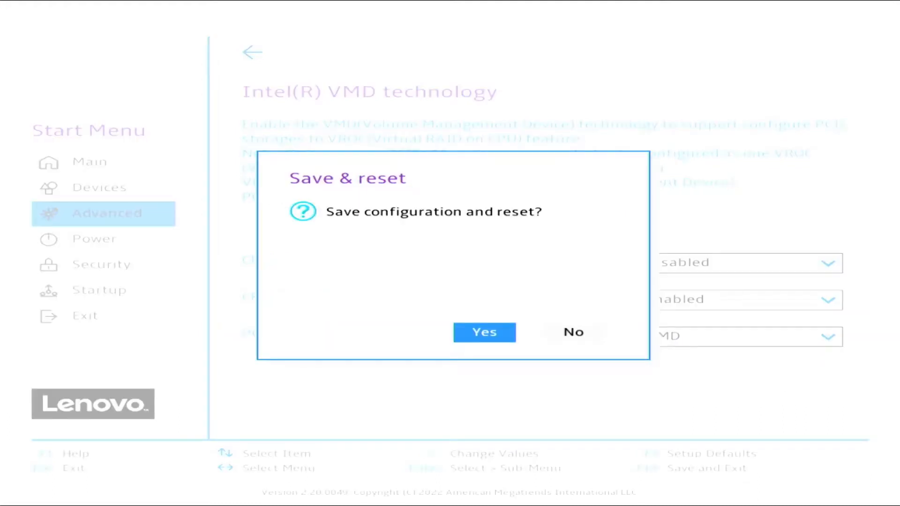
# - Confirm Save & reset so the Advanced menu lists Intel(R) Virtual RAID on CPU
pyautogui.click(572, 332)
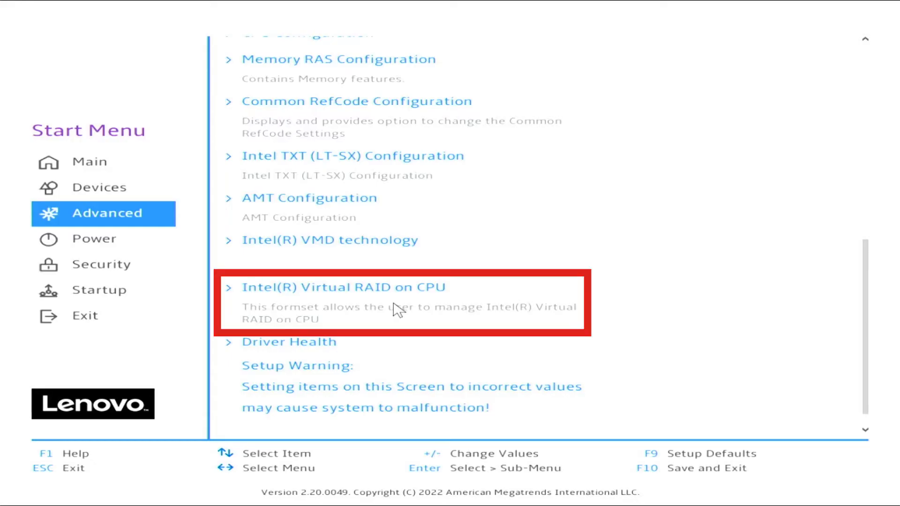
# - Reach Create RAID Volume via Intel Virtual RAID on CPU > All Intel VMD Controllers
pyautogui.click(344, 286)
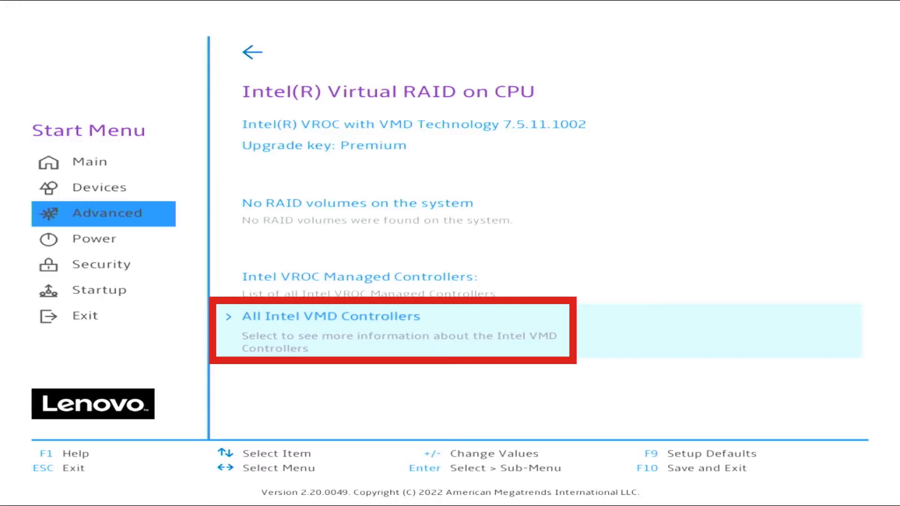
pyautogui.click(331, 315)
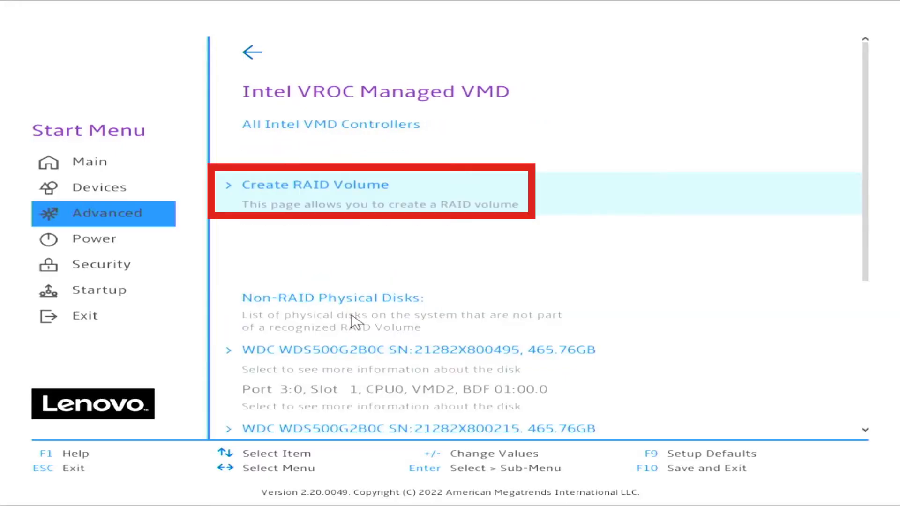
pyautogui.click(313, 184)
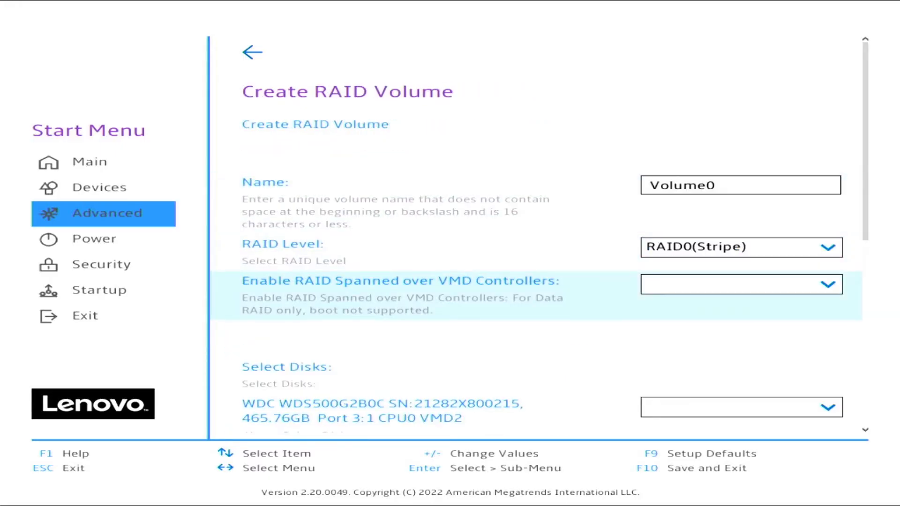
# - Create Volume0 from the two selected disks and save with F10
pyautogui.scroll(-3)
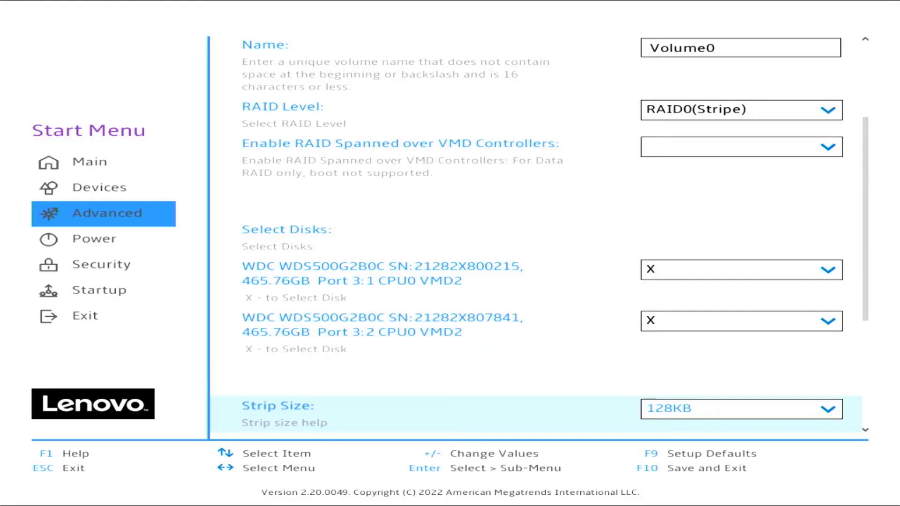
pyautogui.scroll(-3)
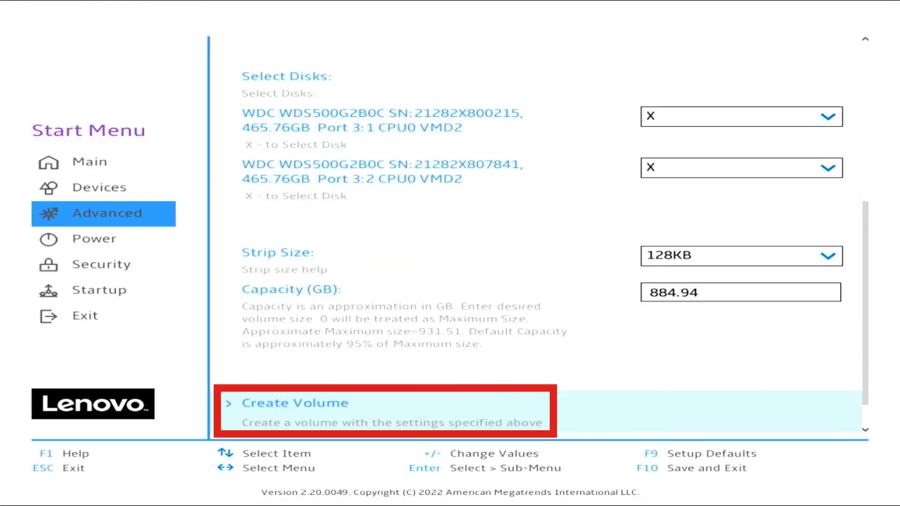
pyautogui.click(293, 403)
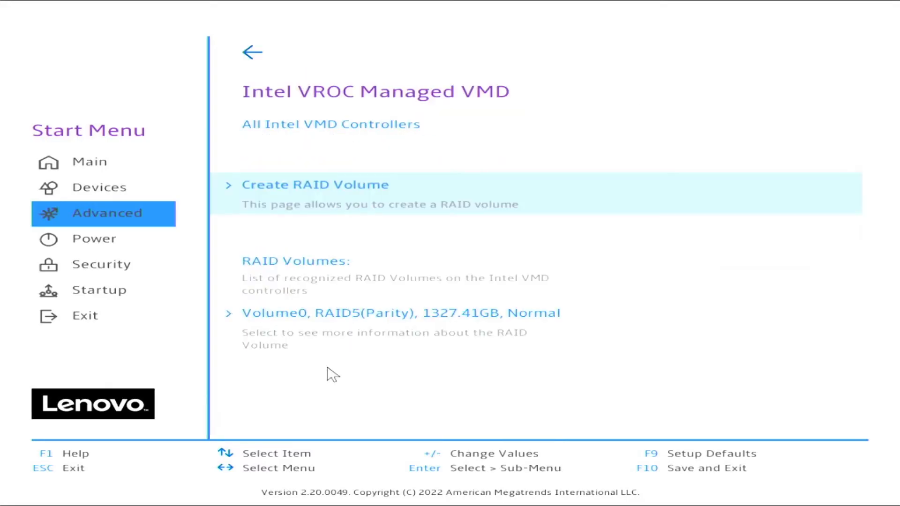
pyautogui.press('F10')
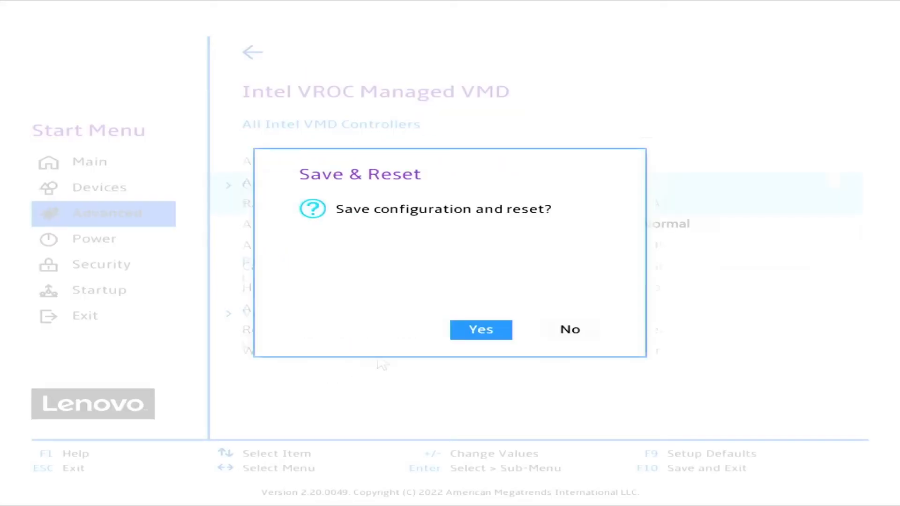
# - Confirm Save & Reset and let the system boot into Windows 11
pyautogui.click(481, 329)
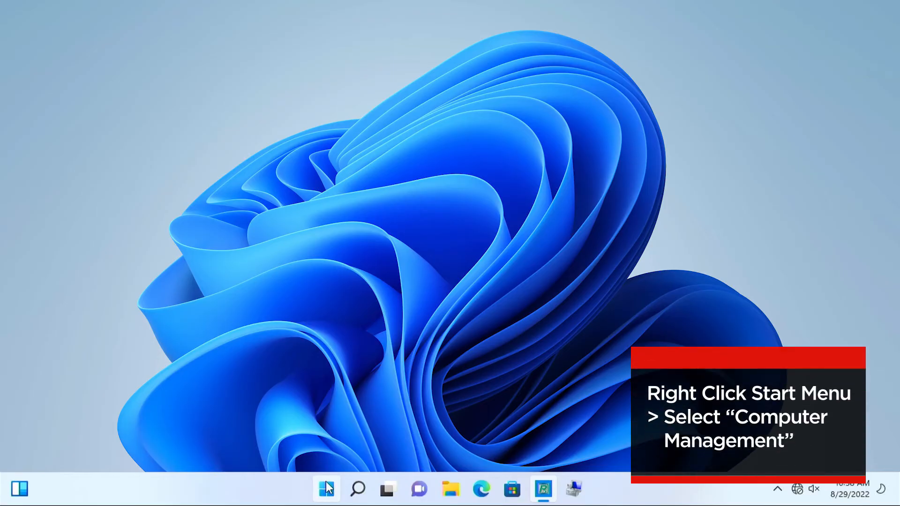
# - Launch Computer Management from the Start menu and show Disk Management with Disk 1's 930.46 GB unallocated
pyautogui.rightClick(326, 489)
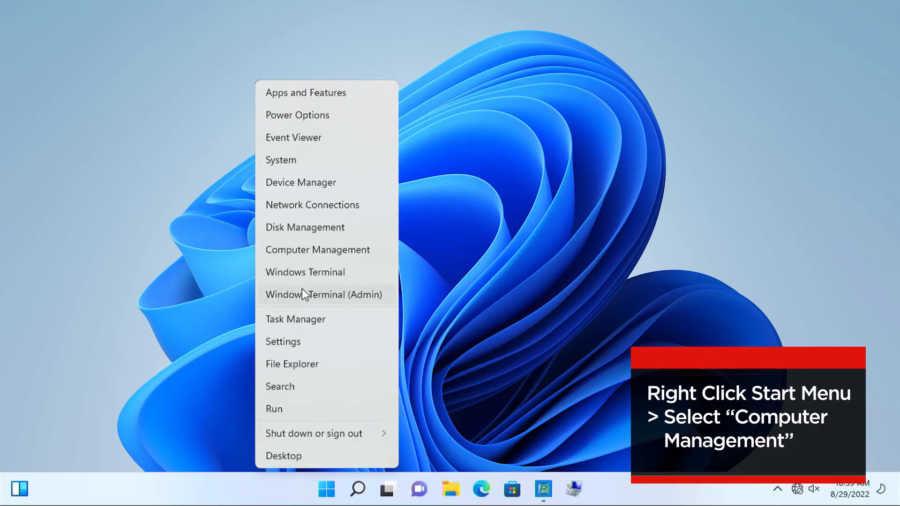
pyautogui.click(317, 249)
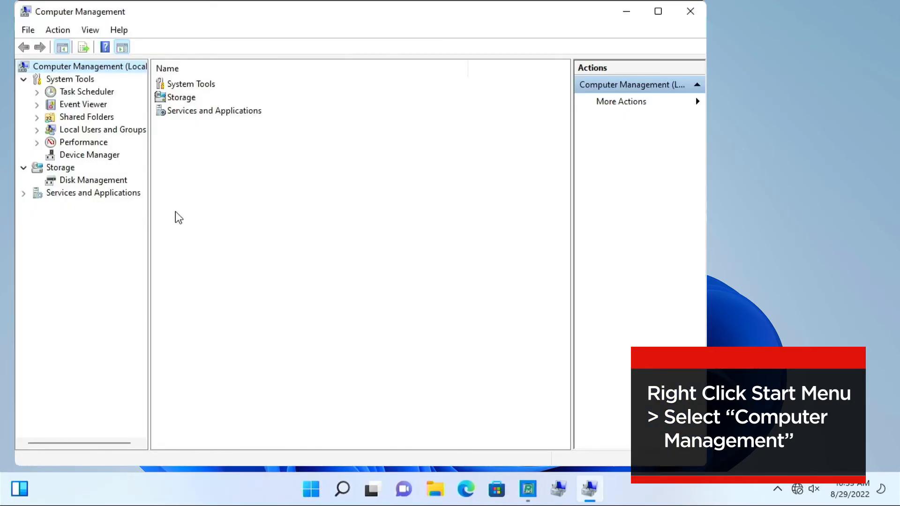
pyautogui.click(93, 179)
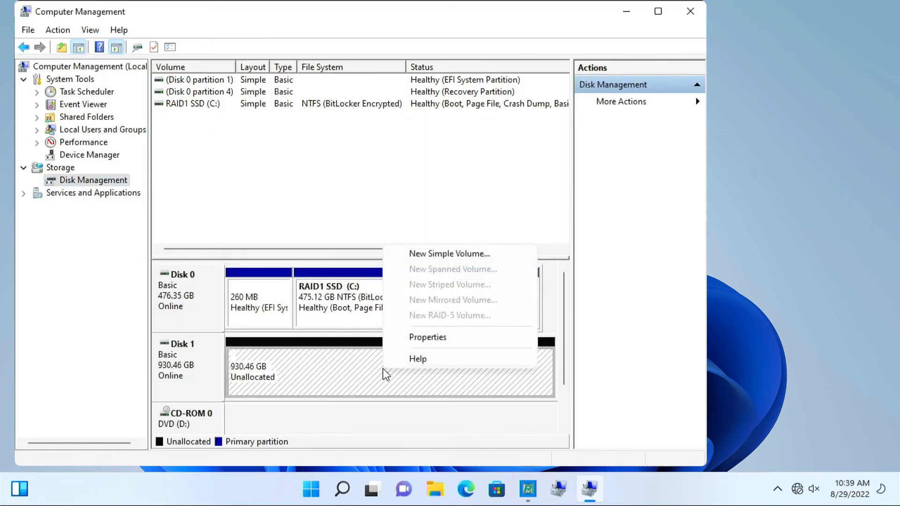
pyautogui.moveTo(460, 254)
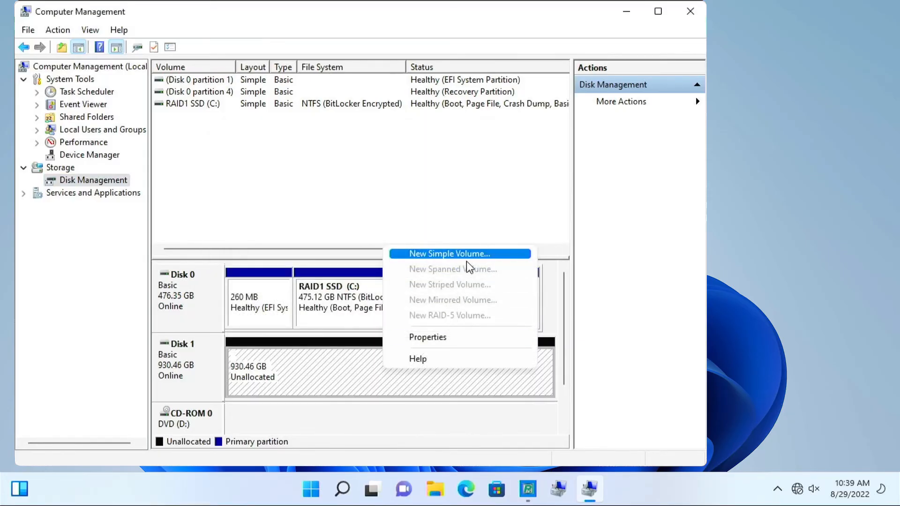
# - Create a simple NTFS volume E: labelled RAID0 on Disk 1 and verify RAID0 (E:) in This PC
pyautogui.click(449, 253)
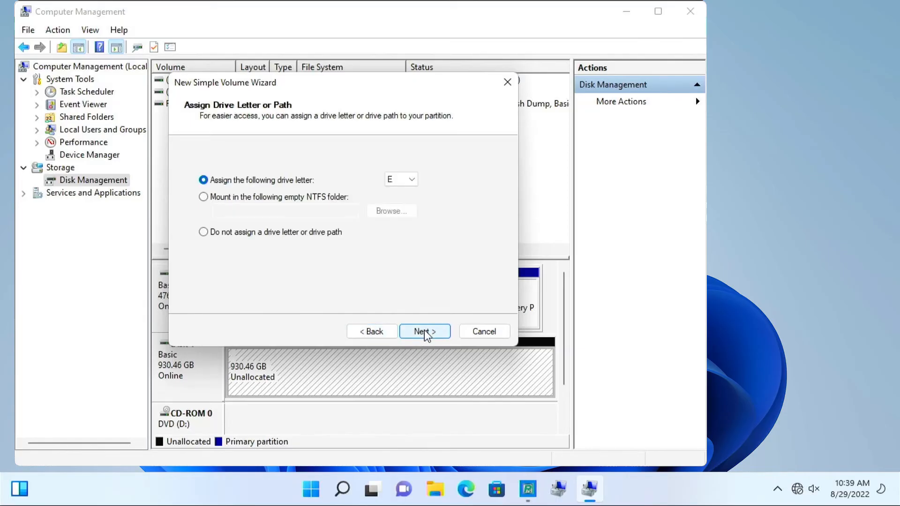
pyautogui.click(424, 331)
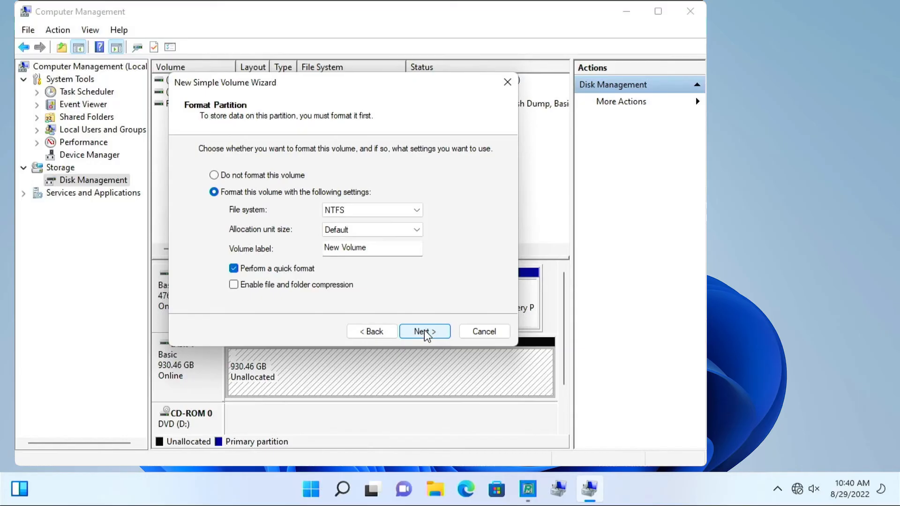
pyautogui.click(417, 230)
pyautogui.write('RAID0')
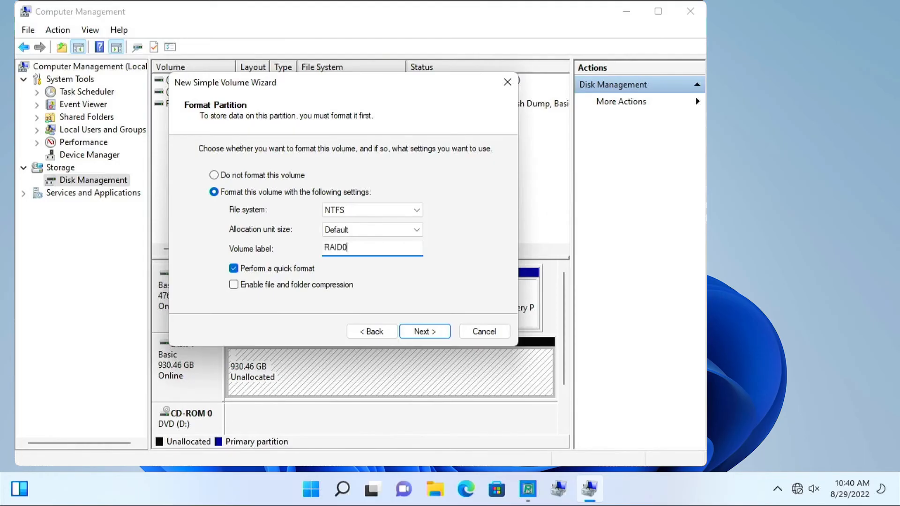
pyautogui.click(425, 331)
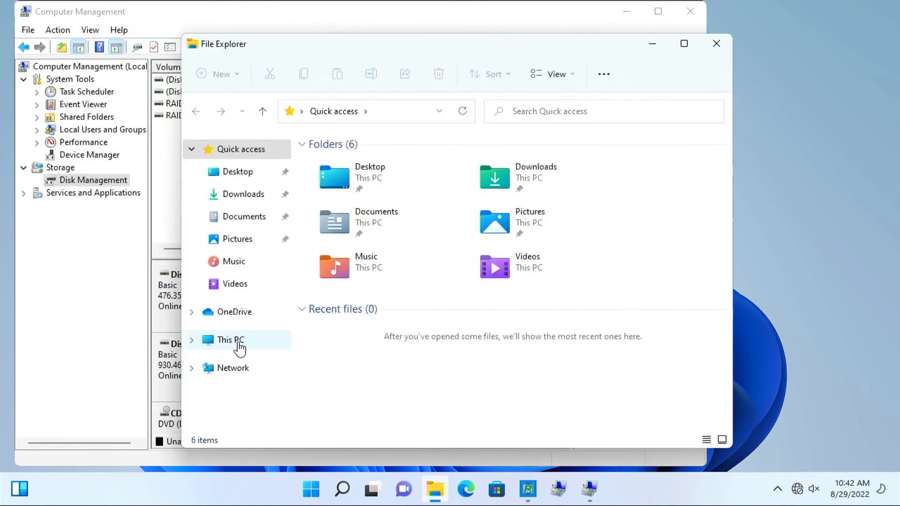
pyautogui.click(230, 340)
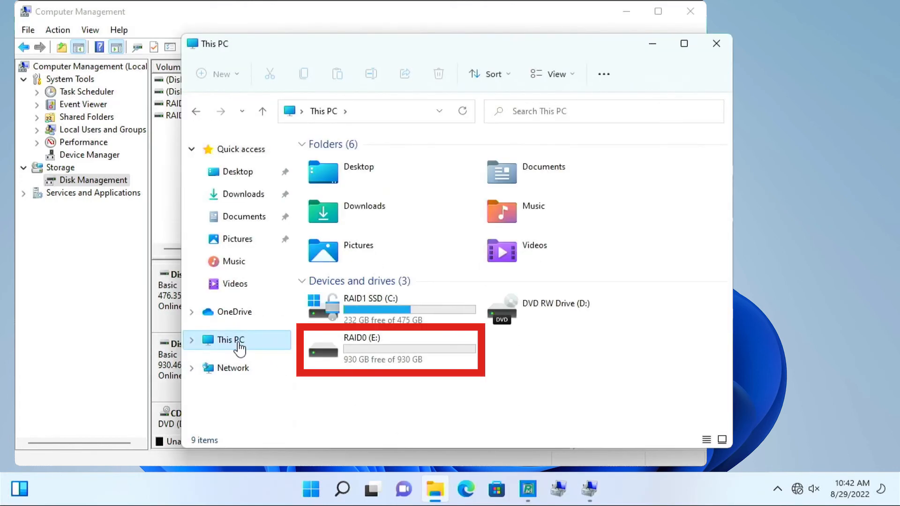